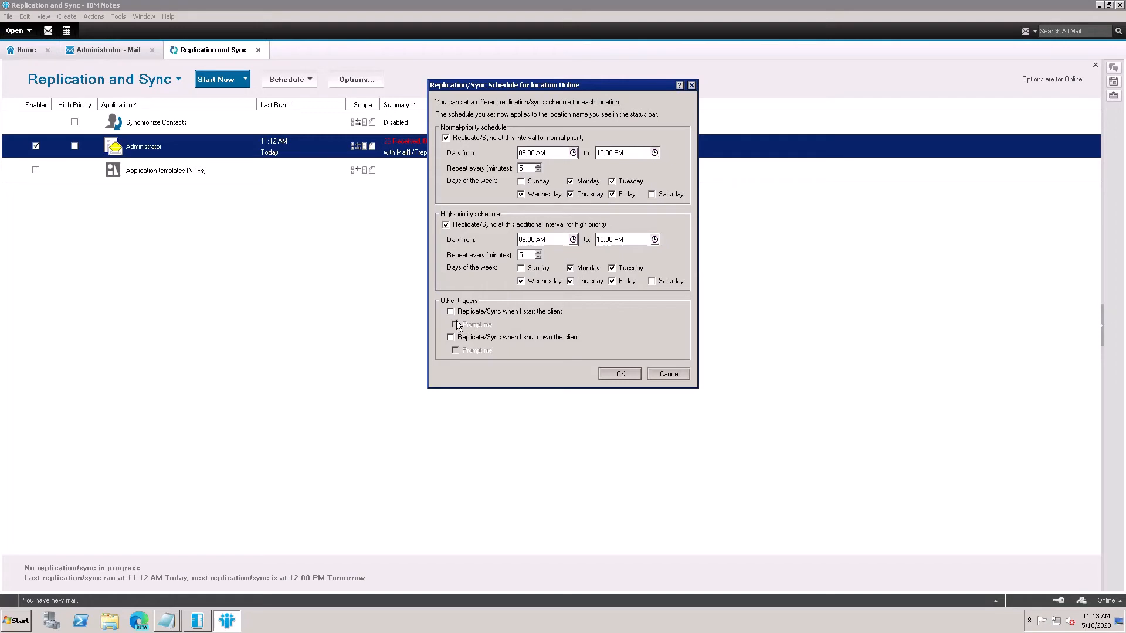
Apply the weekday 8 AM–10 PM, every-5-minutes schedule for both normal- and high-priority replication
left_click(619, 373)
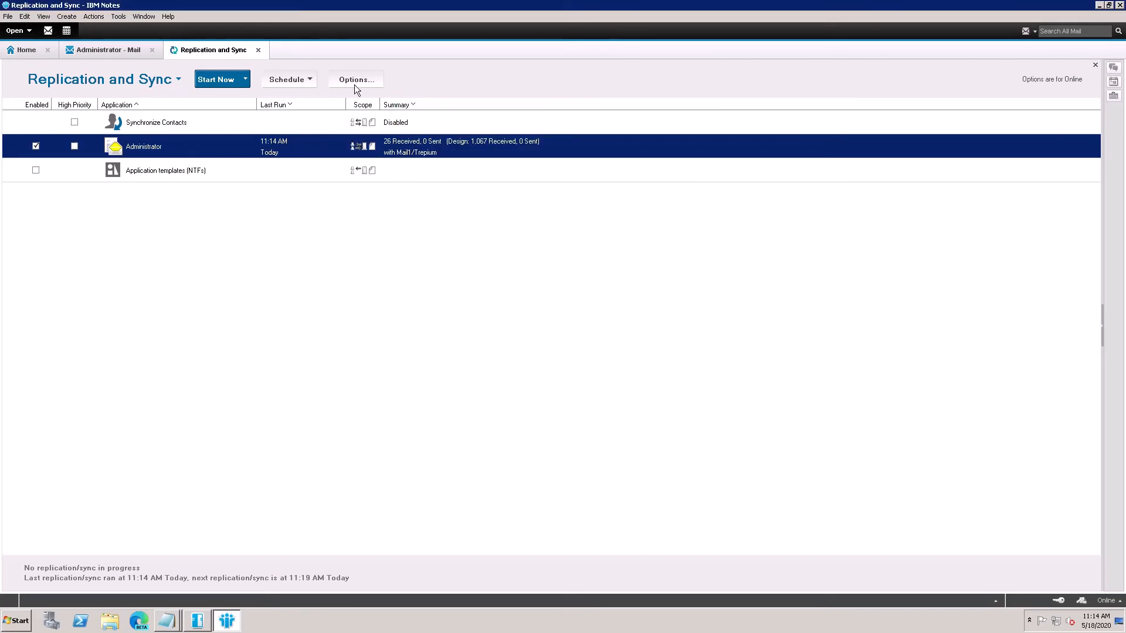